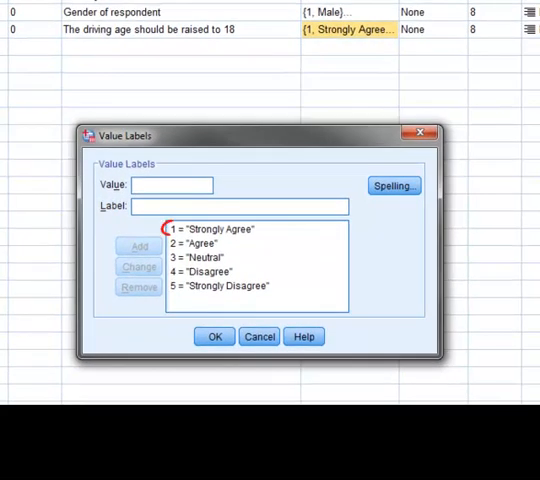
- Close the Driving value labels after reviewing the 1–5 agreement scale and return to Data View
left_click(218, 228)
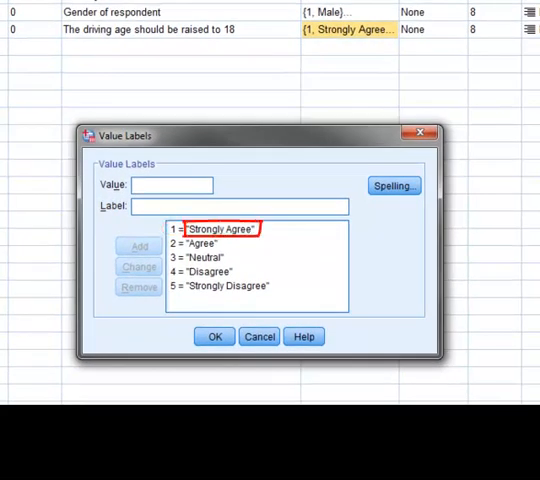
left_click(220, 284)
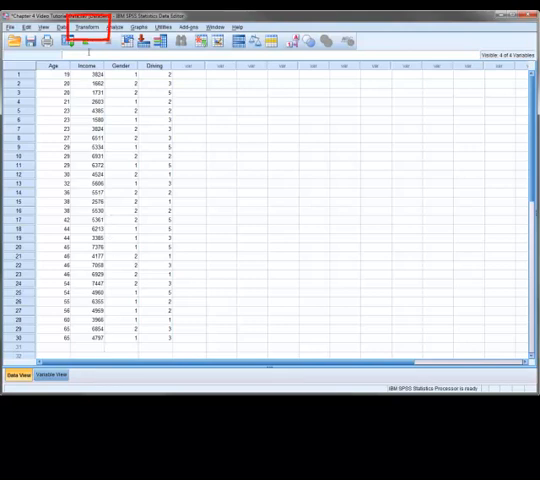
- Start Recode into Different Variables from the Transform menu
left_click(128, 38)
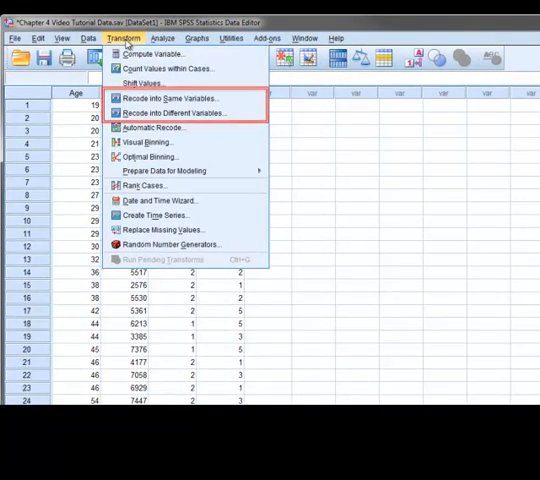
mouse_move(160, 68)
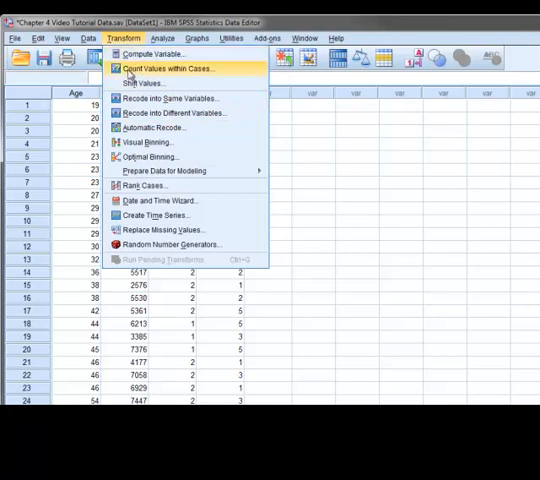
mouse_move(170, 112)
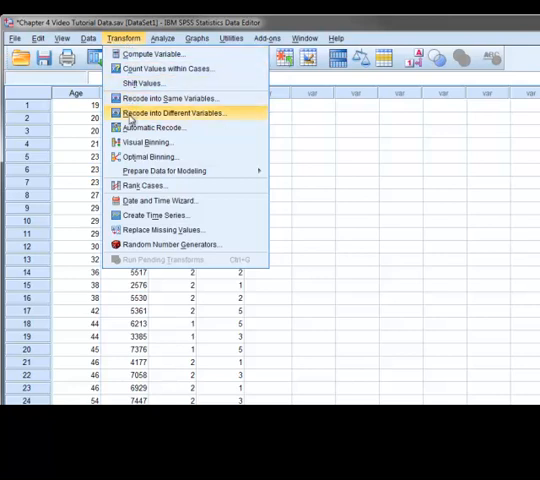
left_click(170, 112)
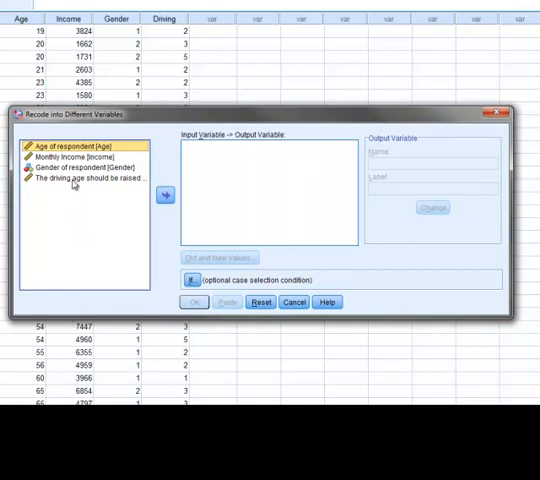
- Recode Driving into output variable Drive_Rev labelled 'Driving Reversed'
left_click(84, 180)
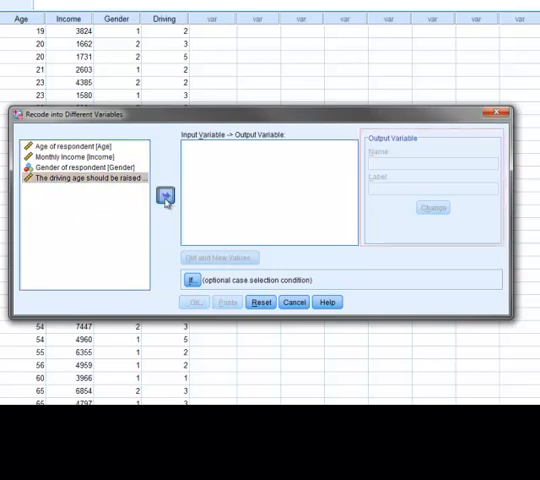
left_click(164, 196)
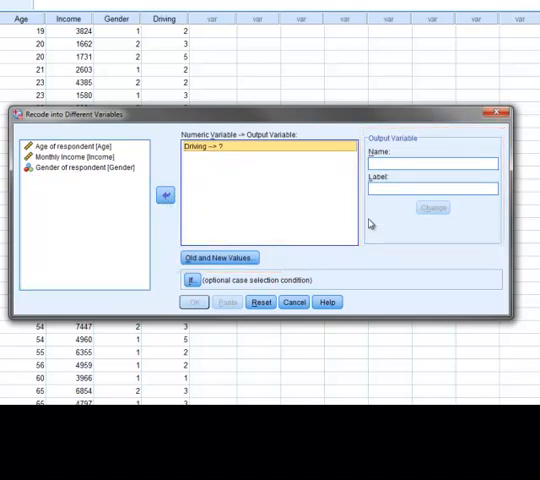
type("Drive_Rev")
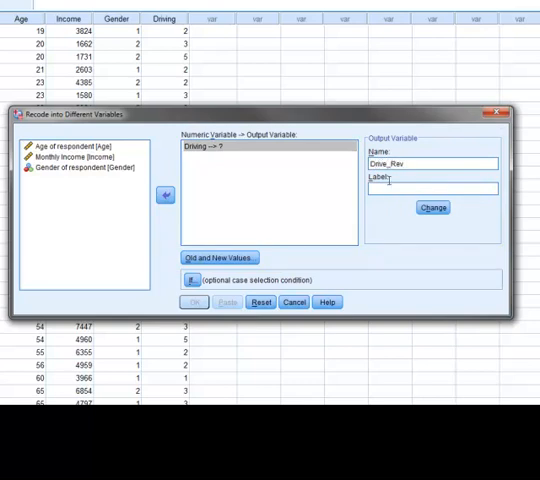
type("Driving Reversed")
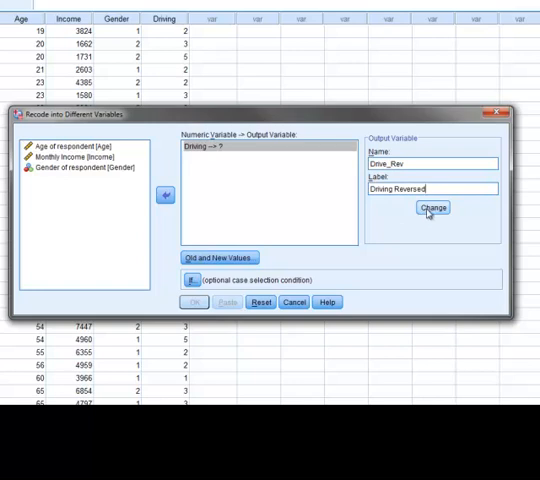
left_click(432, 208)
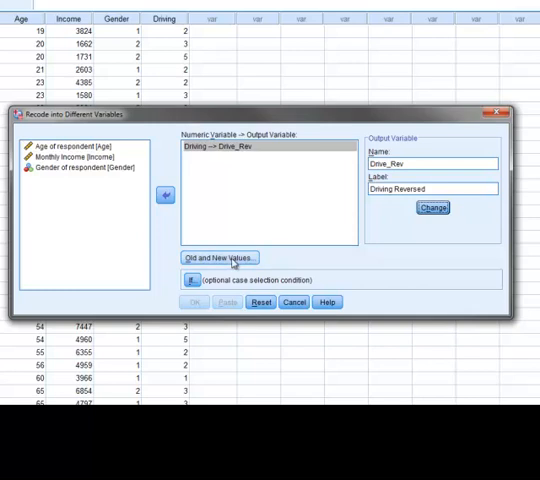
- Add the reversal mappings 5→1, 4→2, 3→3, 2→4, 1→5 and continue
left_click(216, 256)
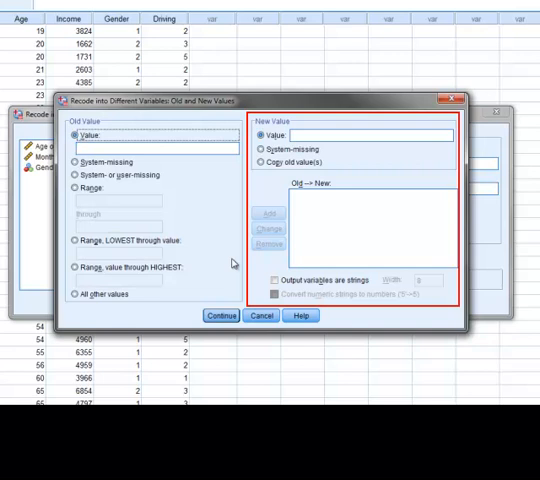
mouse_move(198, 192)
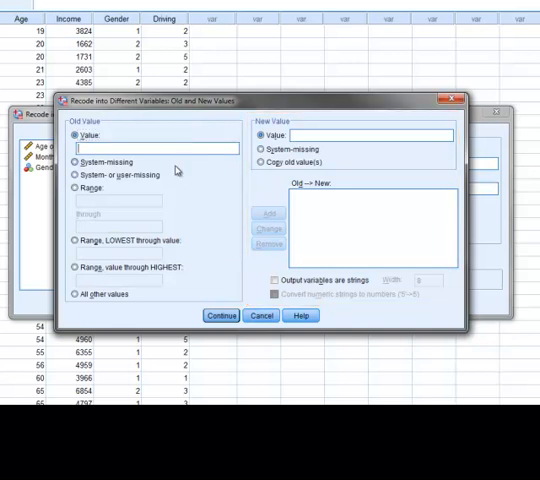
type("5")
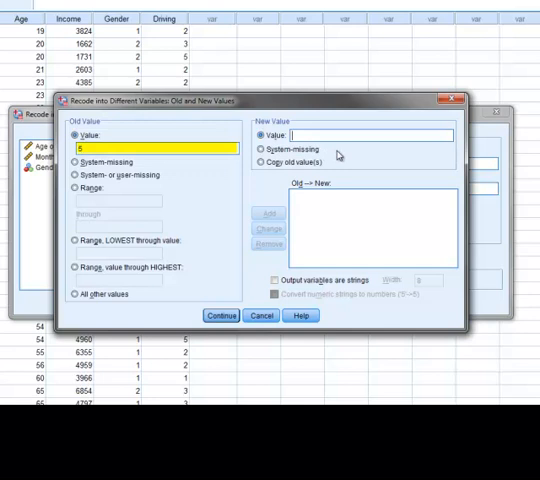
type("1")
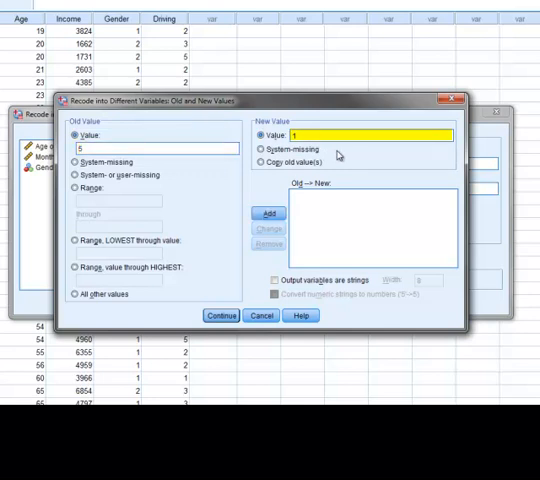
left_click(268, 214)
type("2")
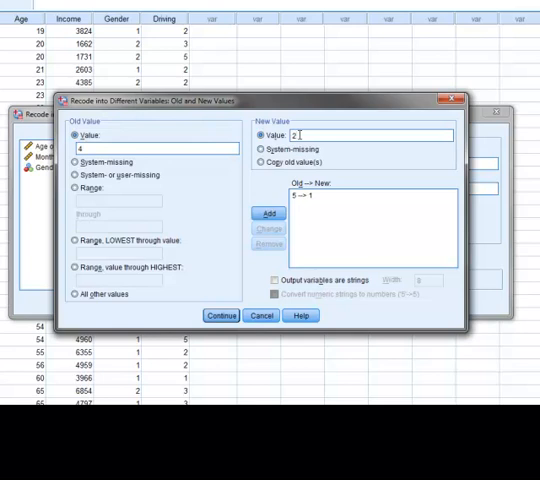
left_click(266, 214)
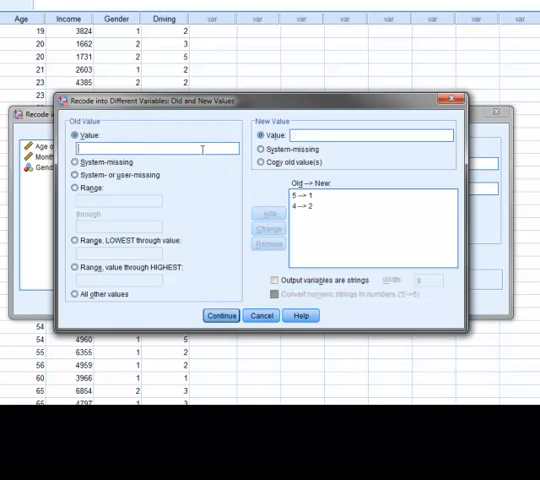
type("3")
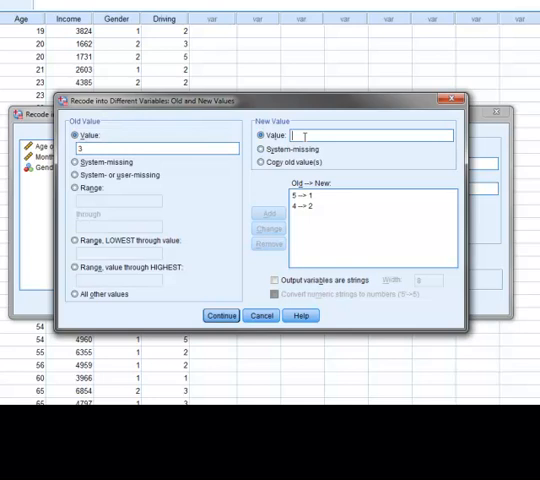
type("3")
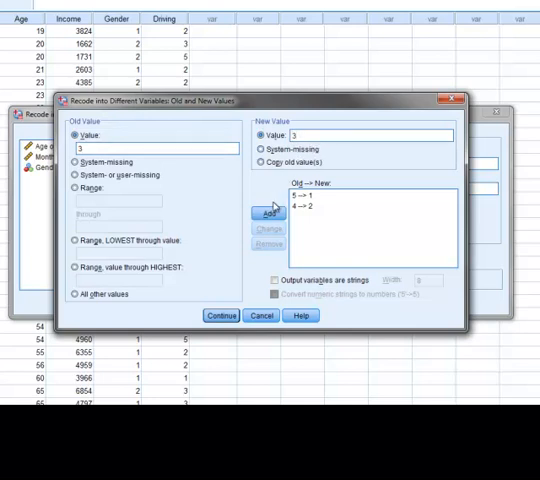
left_click(266, 214)
type("2")
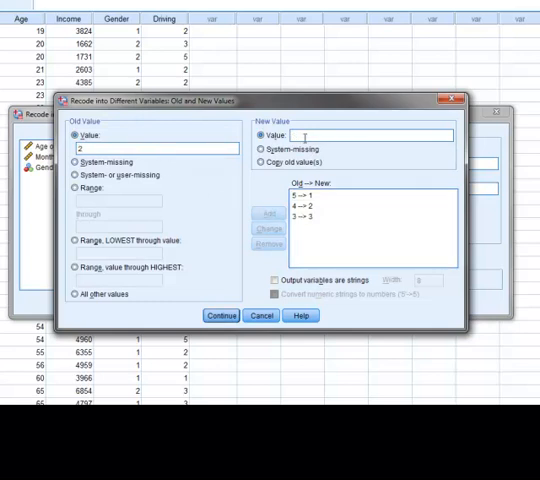
left_click(256, 212)
type("1")
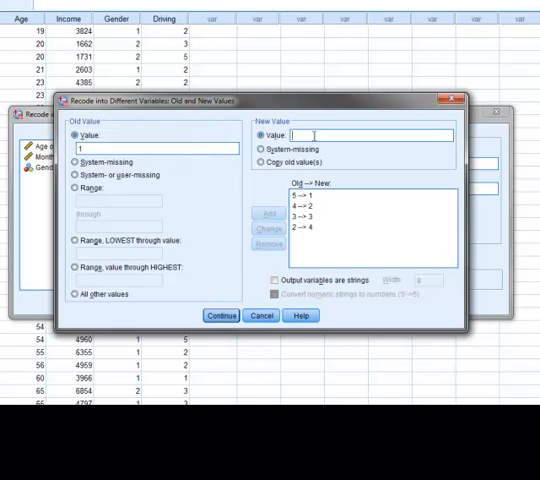
left_click(260, 212)
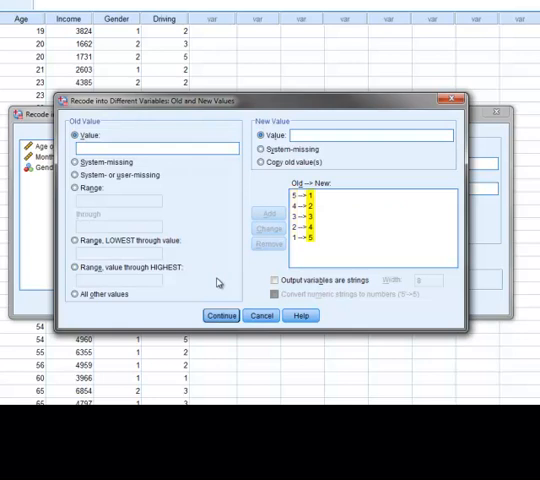
left_click(220, 316)
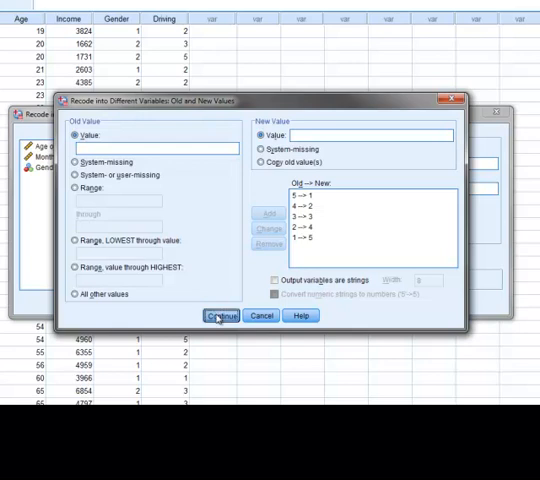
- Run the recode so the data grid gains a Drive_Rev column of reversed scores
left_click(220, 316)
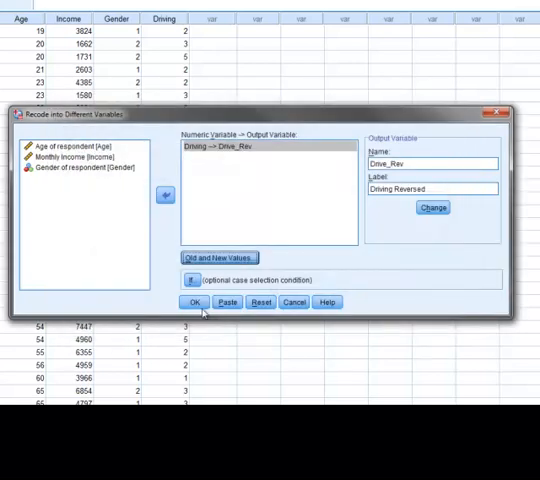
left_click(194, 302)
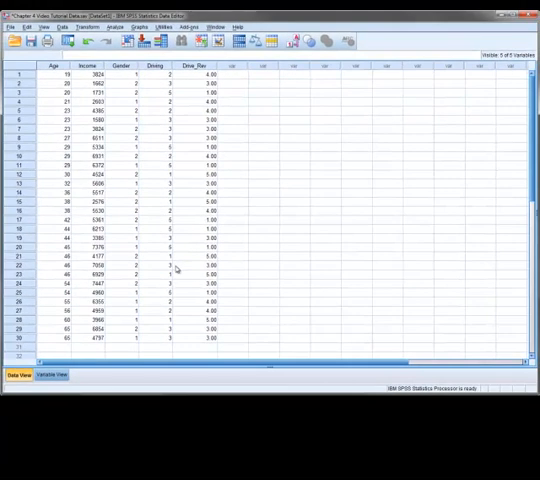
left_click(200, 64)
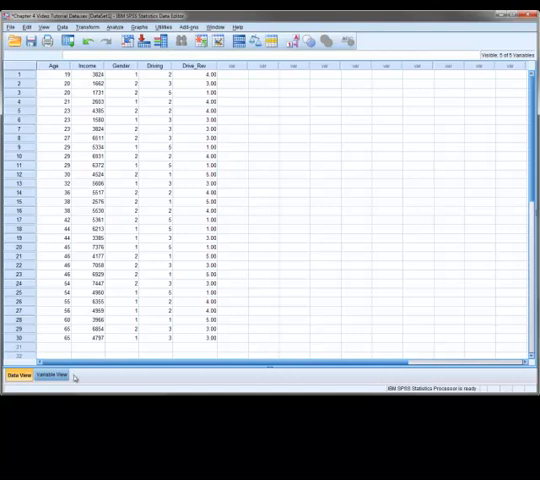
- In Variable View set Drive_Rev's decimals to 0 and select its Values cell
left_click(44, 376)
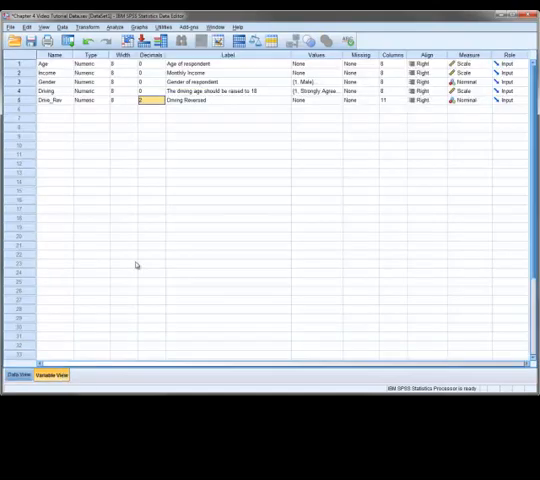
left_click(148, 100)
type("0")
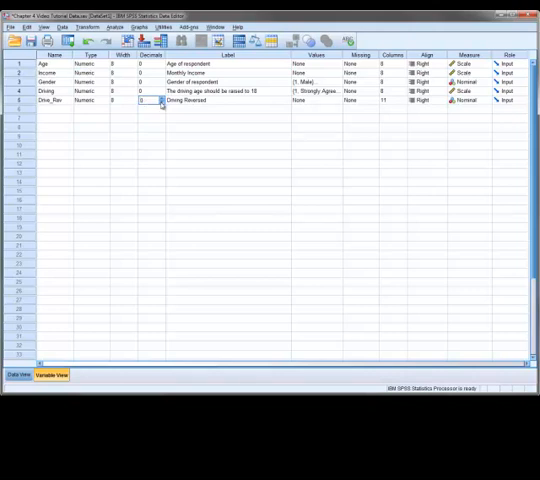
left_click(224, 116)
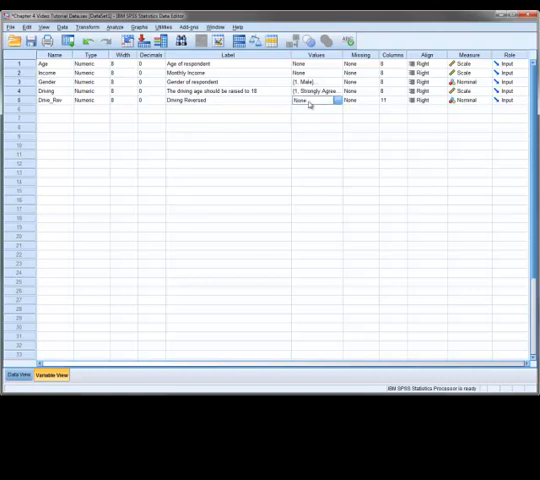
- Add labels 5 Strongly Agree, 4 Agree, 3 Neutral, 2 Disagree, 1 Strongly Disagree to Drive_Rev
left_click(316, 104)
type("Stron")
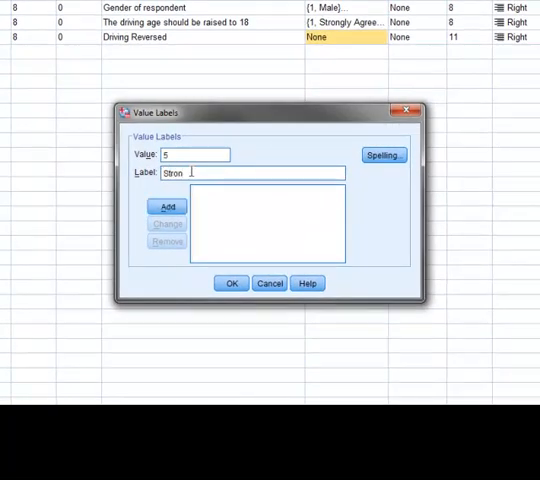
left_click(166, 208)
type("Agree")
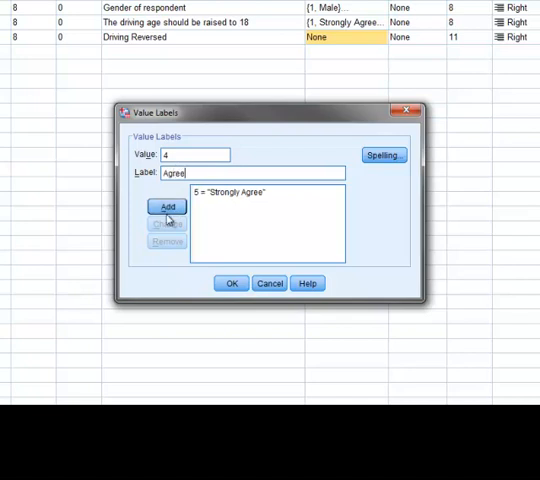
left_click(166, 208)
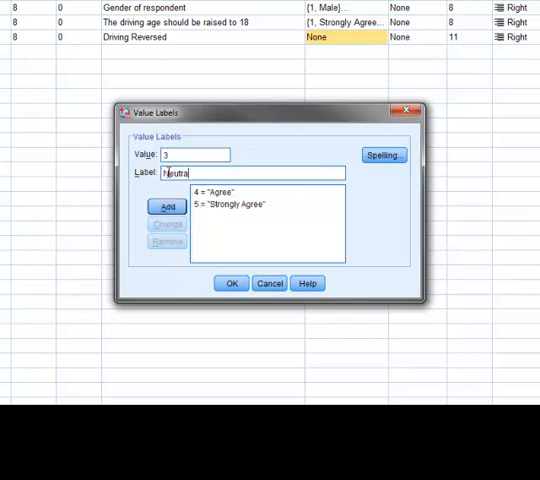
left_click(164, 208)
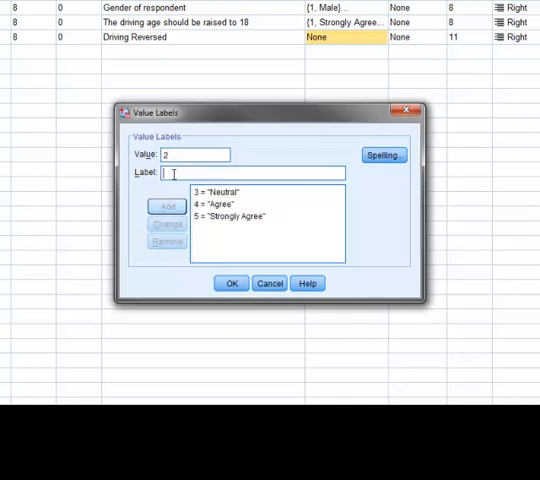
type("Dis")
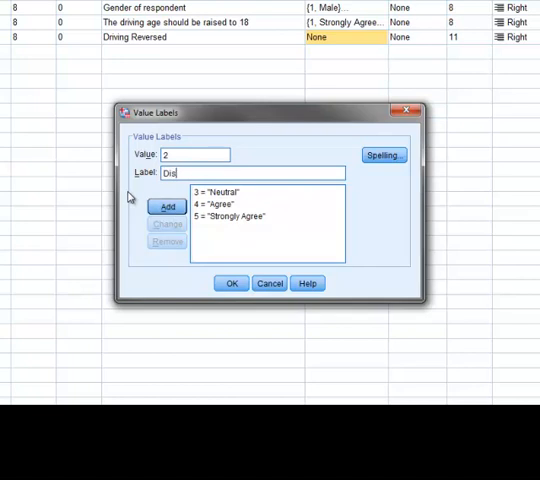
left_click(168, 208)
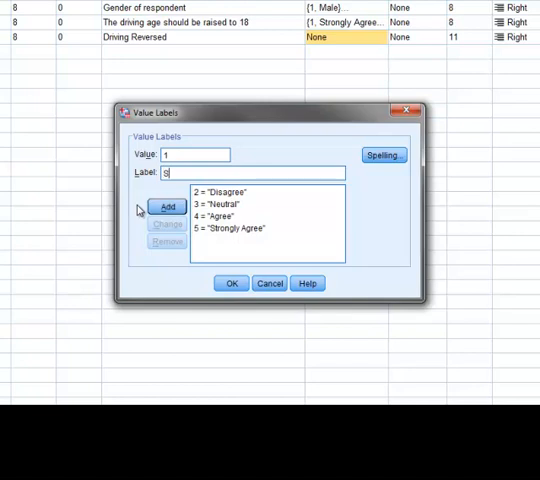
type("Strongly Disagree")
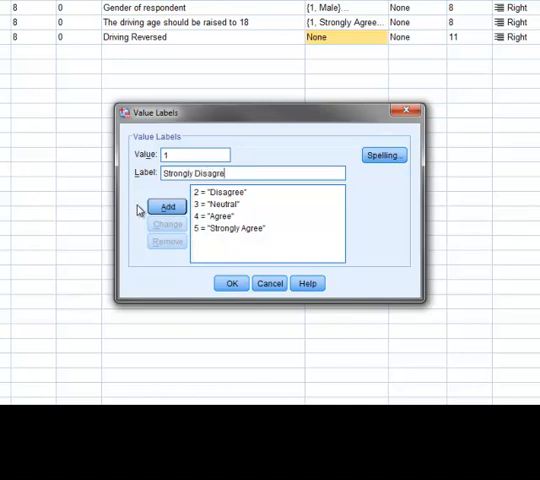
left_click(166, 208)
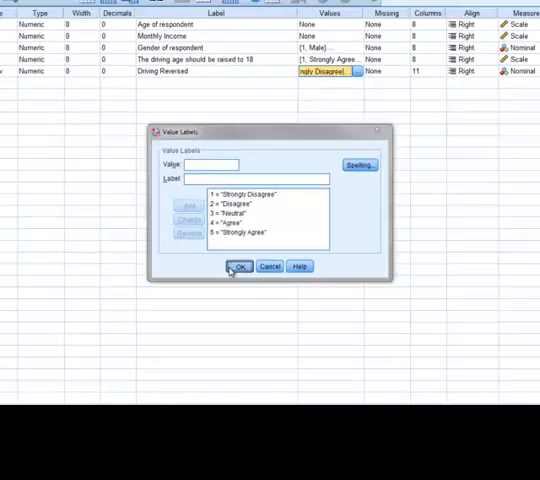
- Confirm the Drive_Rev value labels and return to Data View
left_click(236, 266)
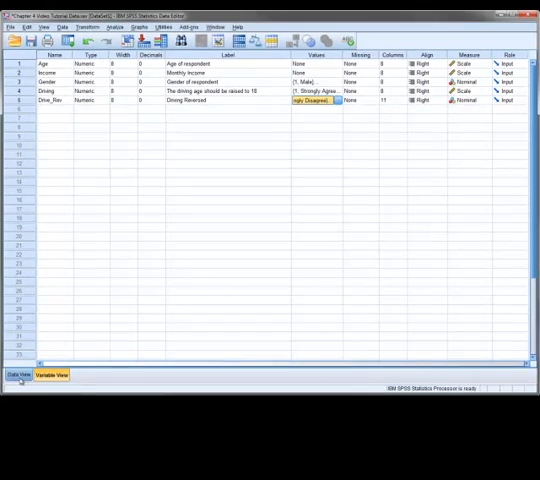
left_click(18, 374)
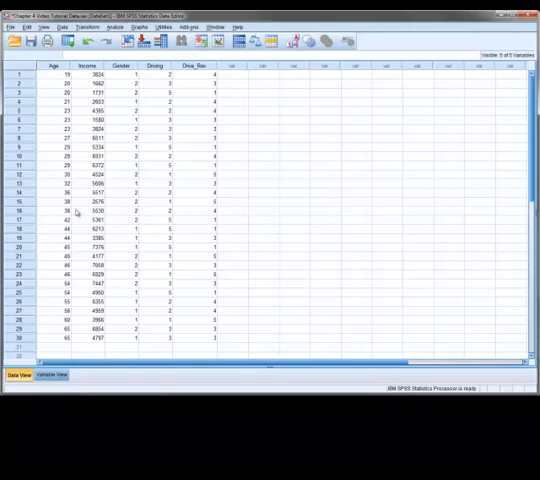
- Start Recode into Same Variables with the driving-age item as the variable to recode
left_click(84, 26)
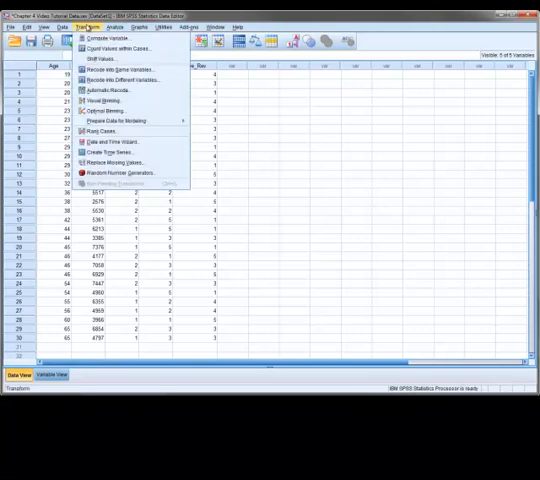
mouse_move(120, 68)
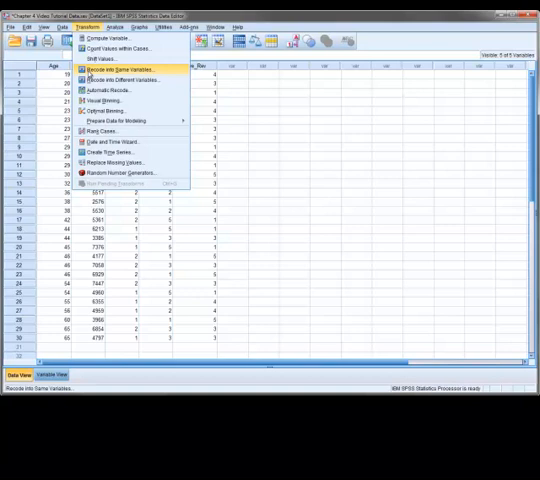
left_click(112, 68)
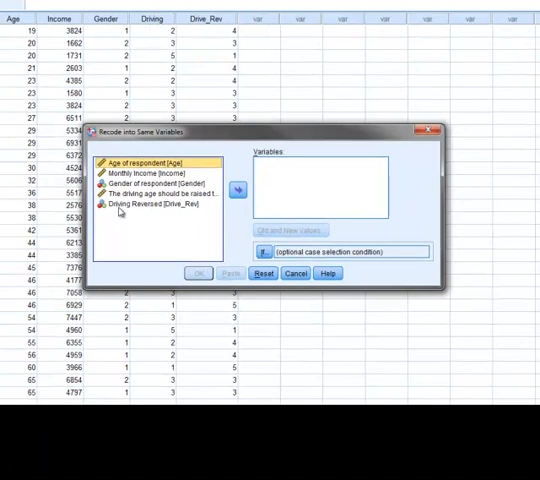
left_click(160, 192)
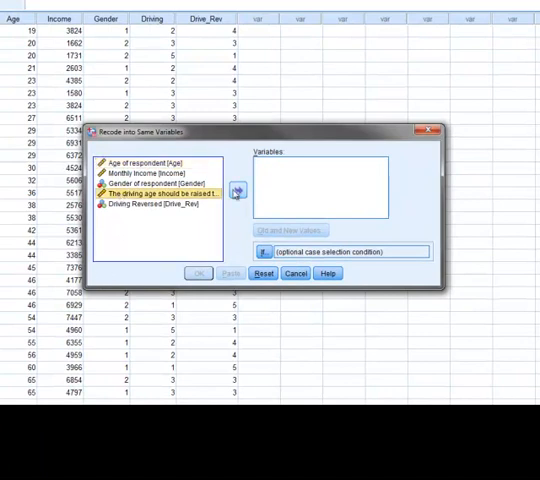
left_click(236, 192)
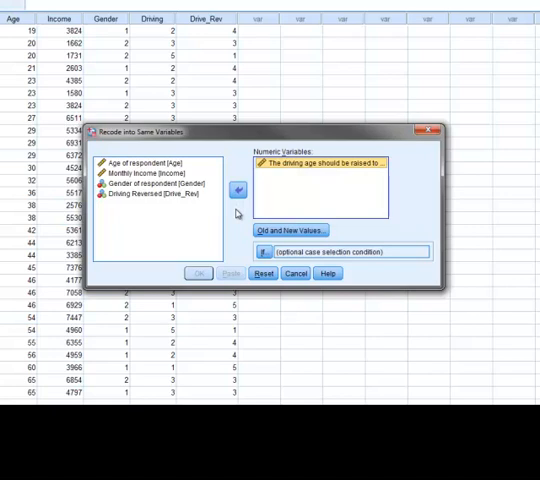
mouse_move(290, 230)
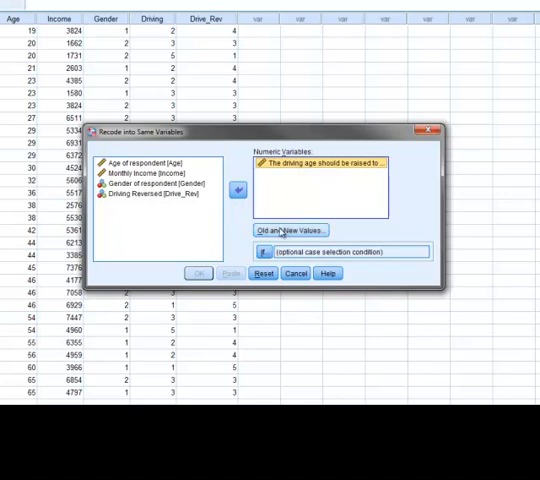
- Add the in-place reversal mappings 5→1, 4→2, 3→3, 2→4, 1→5 and continue
left_click(288, 230)
type("1")
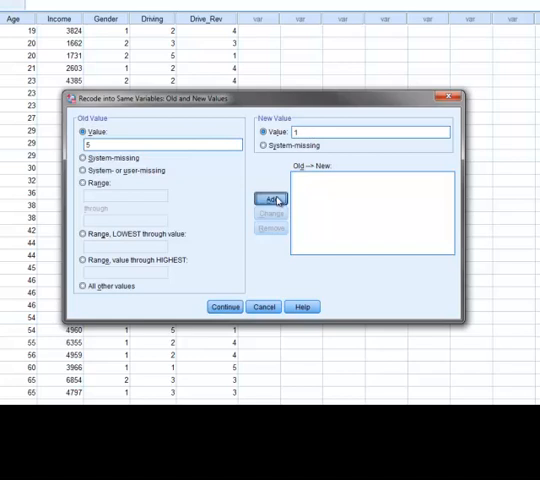
left_click(268, 196)
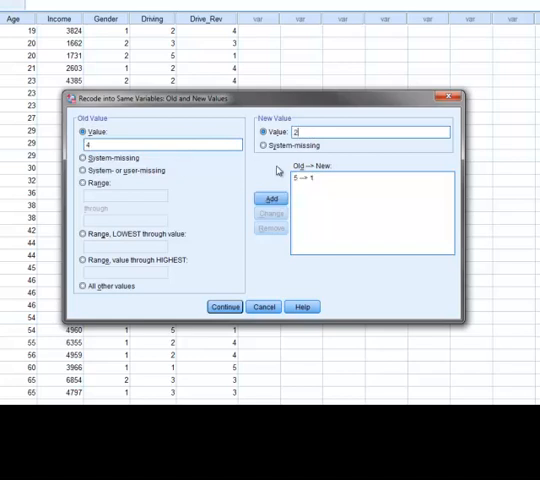
left_click(268, 196)
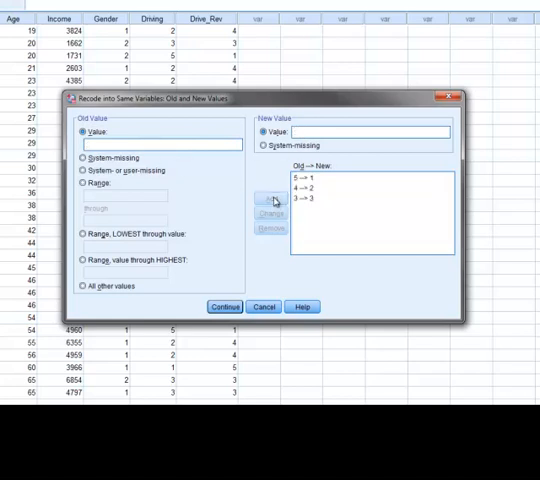
left_click(268, 196)
type("5")
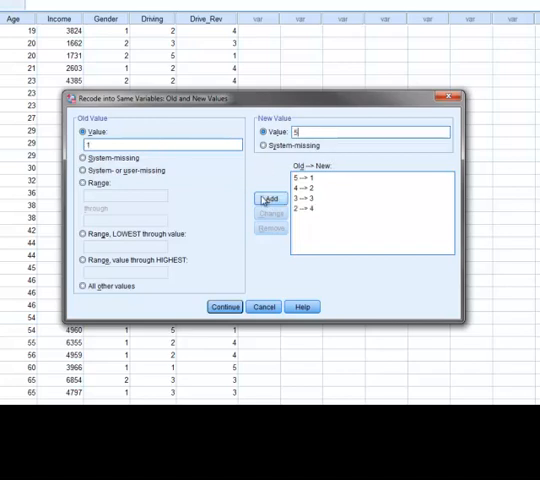
left_click(268, 196)
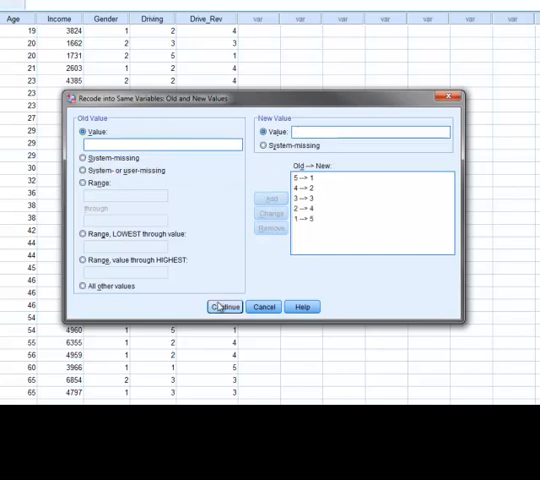
left_click(224, 306)
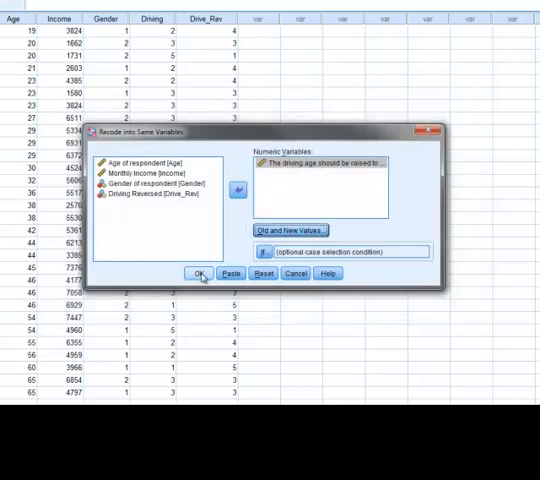
- Run the in-place recode of Driving and show the variable definitions
left_click(198, 272)
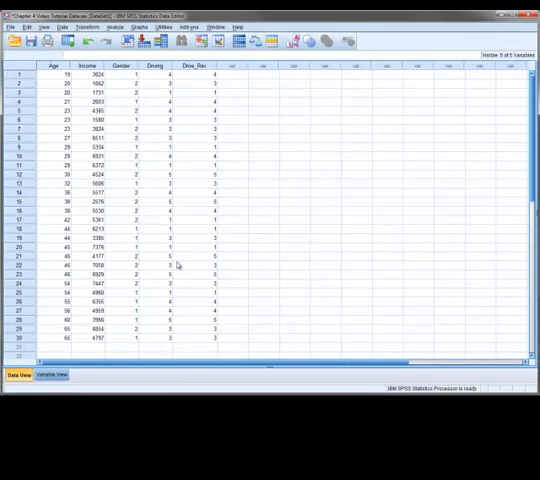
left_click(52, 374)
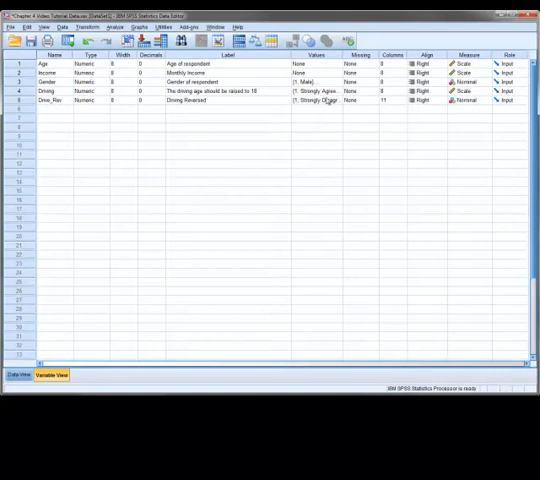
- In Driving's value labels, set 1 = Strongly Disagree and add 5 = Strongly Agree
left_click(320, 92)
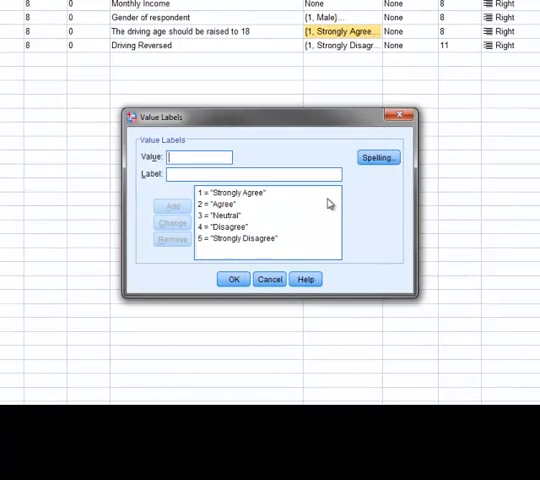
left_click(238, 238)
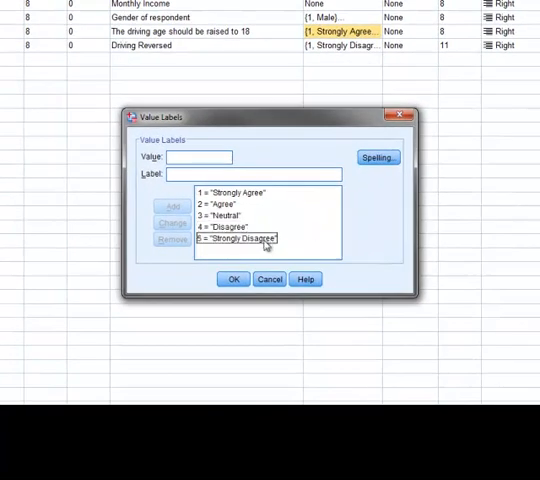
left_click(240, 238)
type("1")
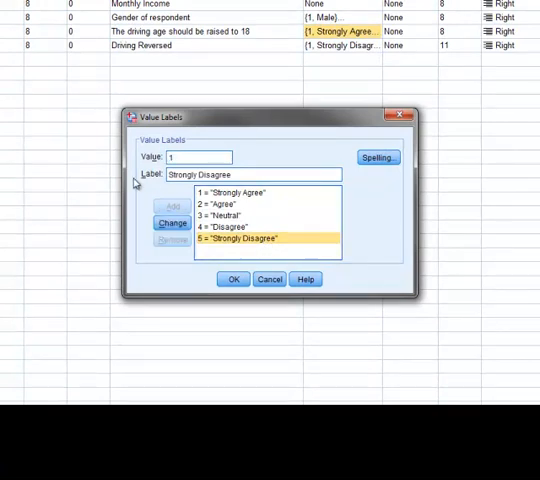
left_click(170, 222)
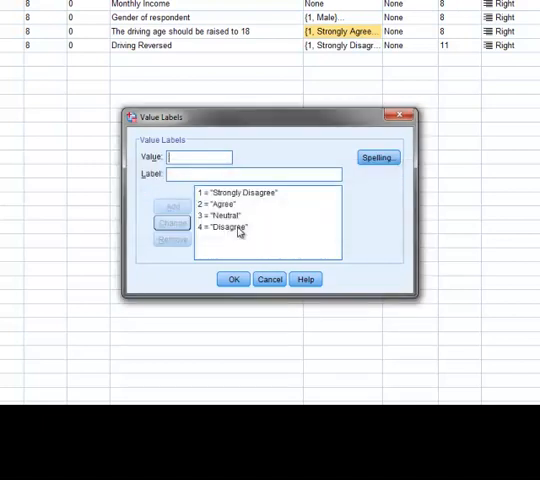
type("5")
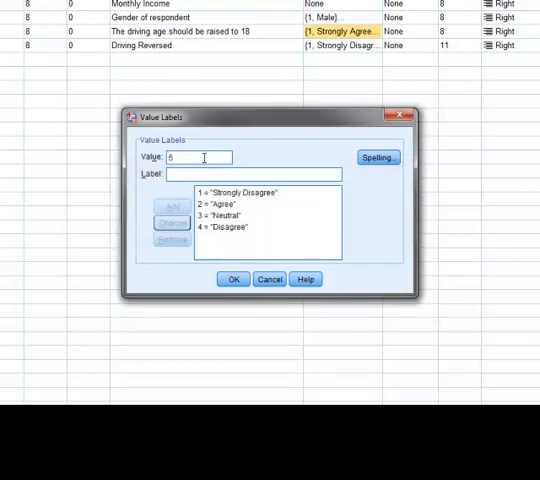
type("Strongly Agree")
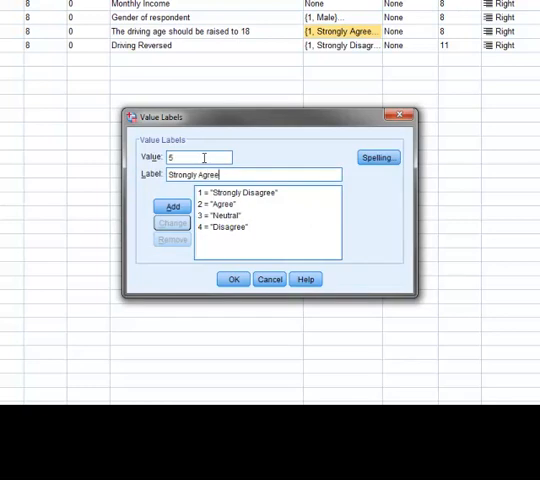
left_click(172, 206)
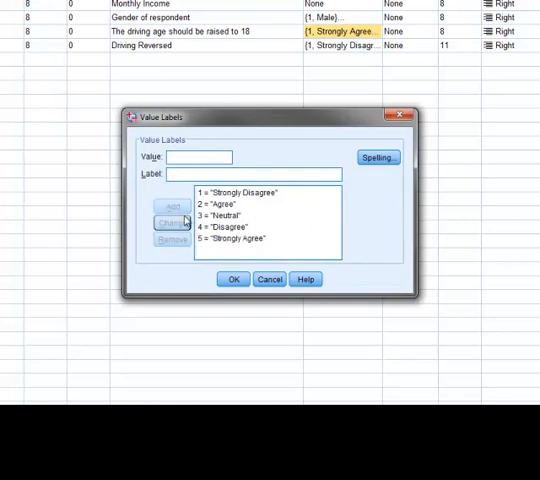
- Set 2 = Disagree and 4 = Agree, confirm the labels, and return to the data grid
left_click(228, 228)
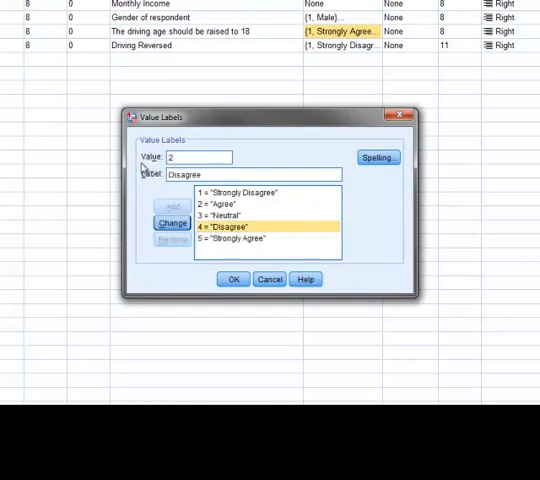
left_click(172, 222)
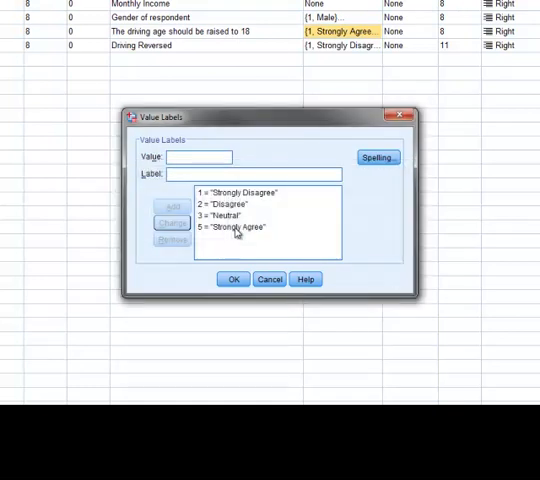
type("4")
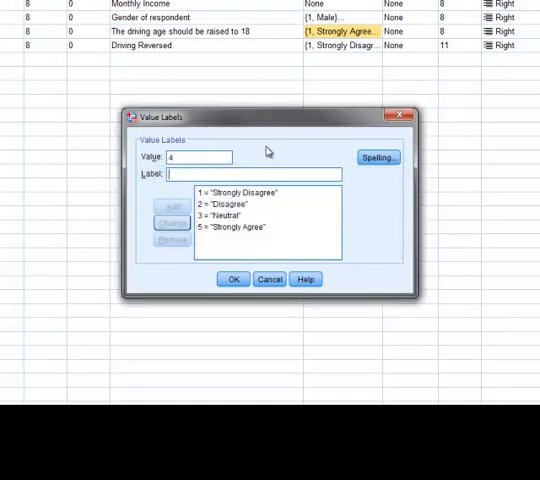
left_click(172, 208)
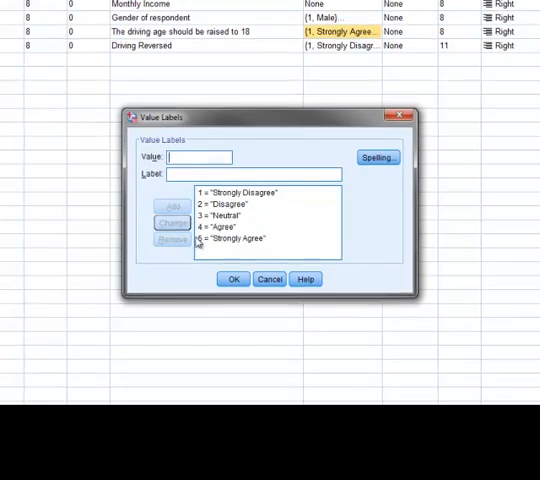
left_click(232, 278)
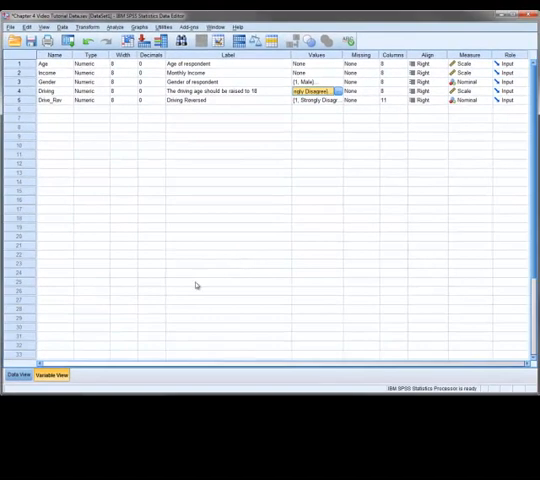
left_click(16, 376)
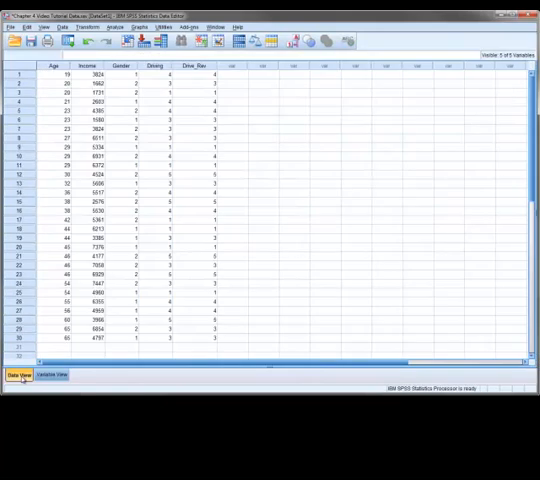